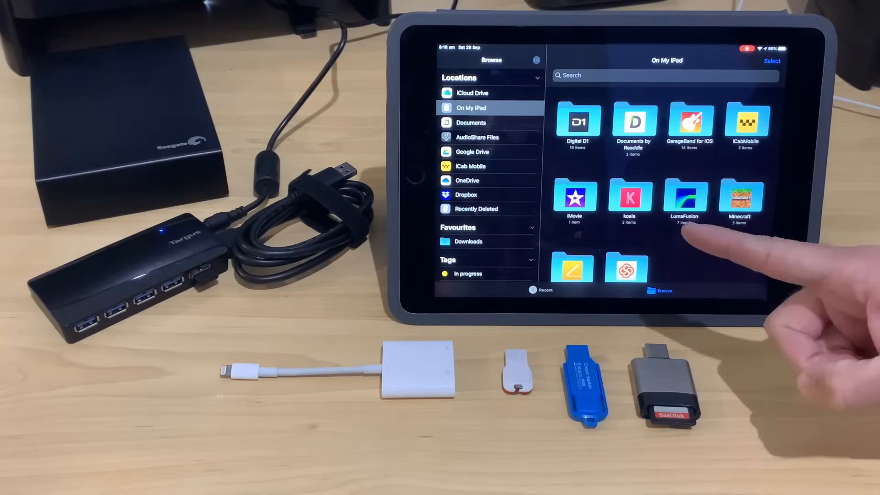
pyautogui.moveTo(758, 264)
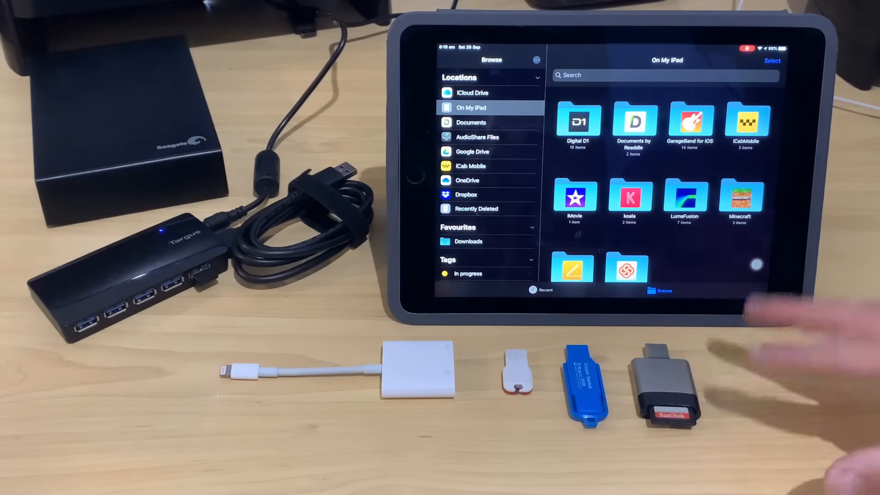
pyautogui.moveTo(814, 336)
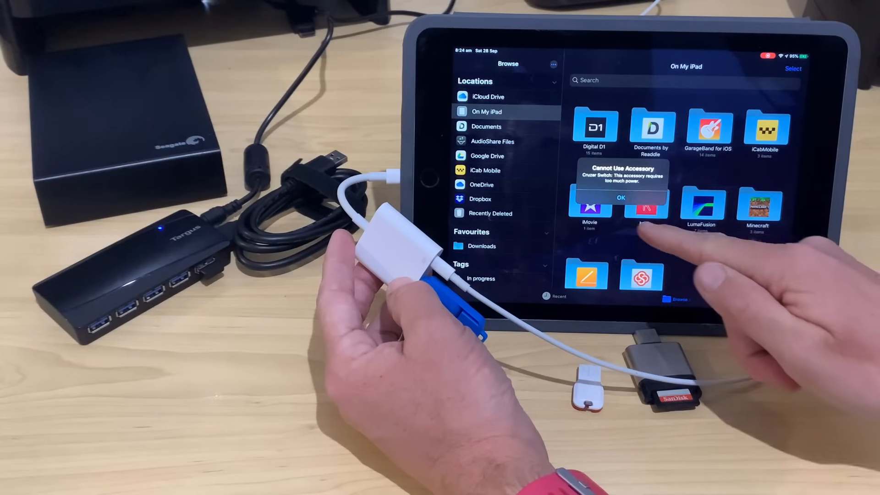
# Dismiss the 'Cannot Use Accessory' power alert and select ABOUT TIME in the Locations sidebar
pyautogui.click(620, 198)
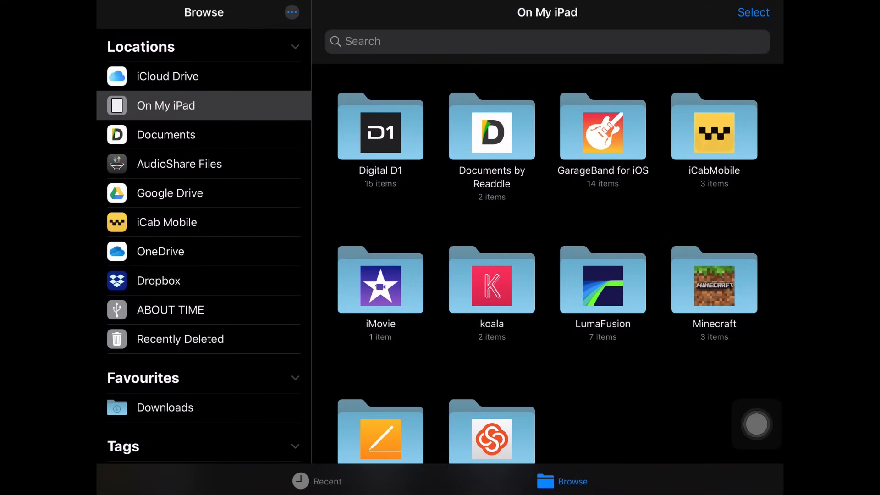
pyautogui.click(170, 309)
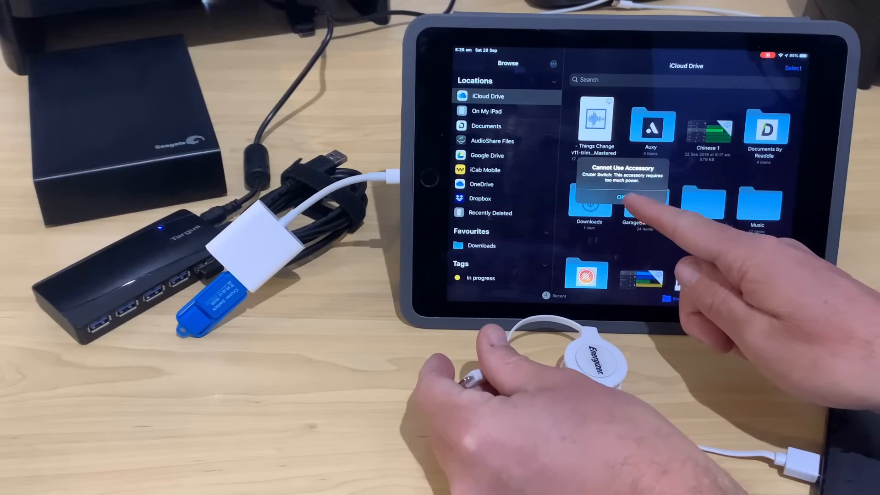
# Dismiss the power alert again and reveal the ABOUT TIME drive's seven items
pyautogui.click(620, 196)
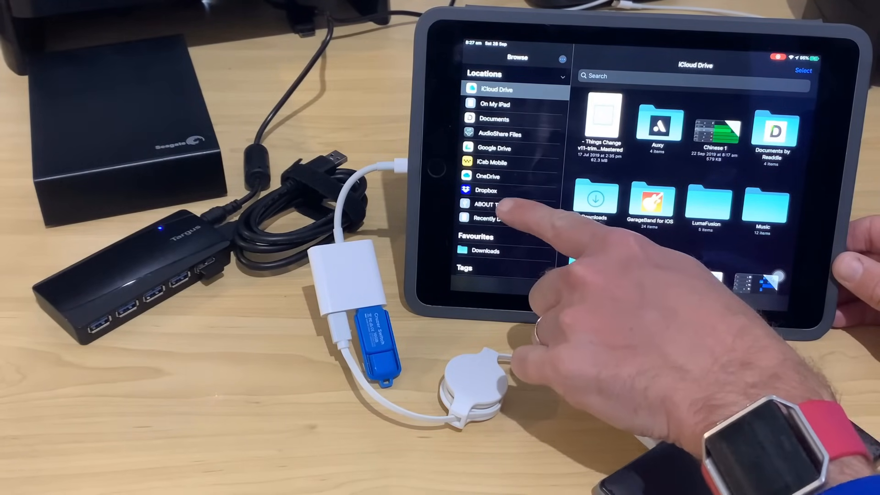
pyautogui.click(492, 204)
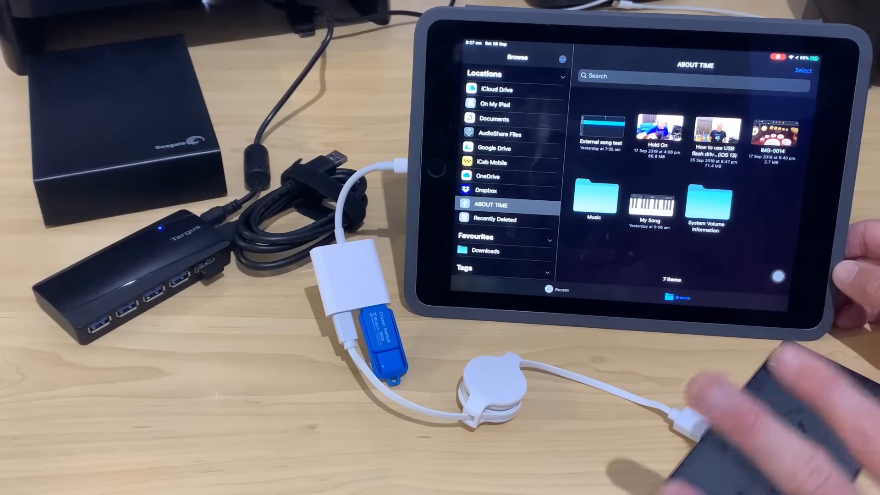
pyautogui.moveTo(758, 405)
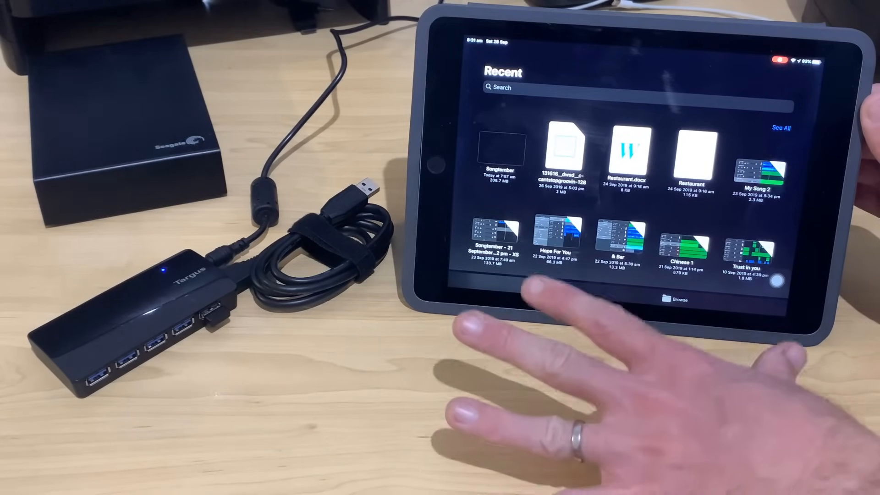
# View the Recent files list, then return to browsing storage locations
pyautogui.click(552, 289)
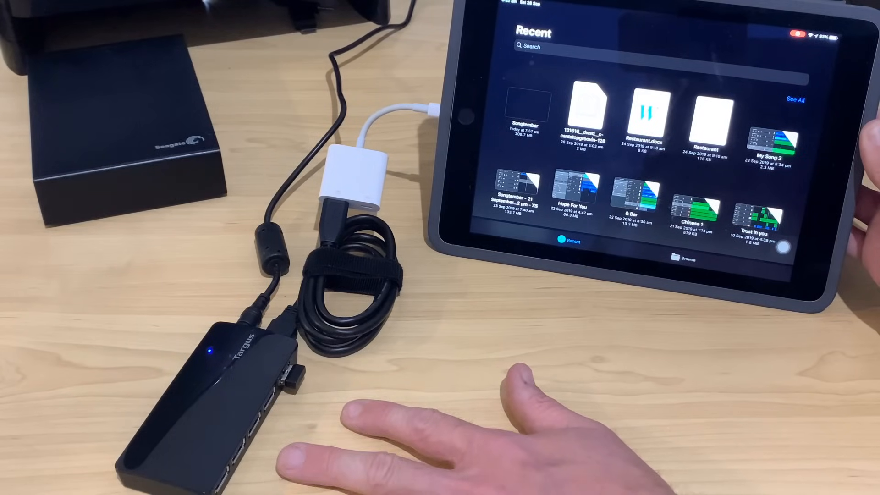
pyautogui.click(682, 260)
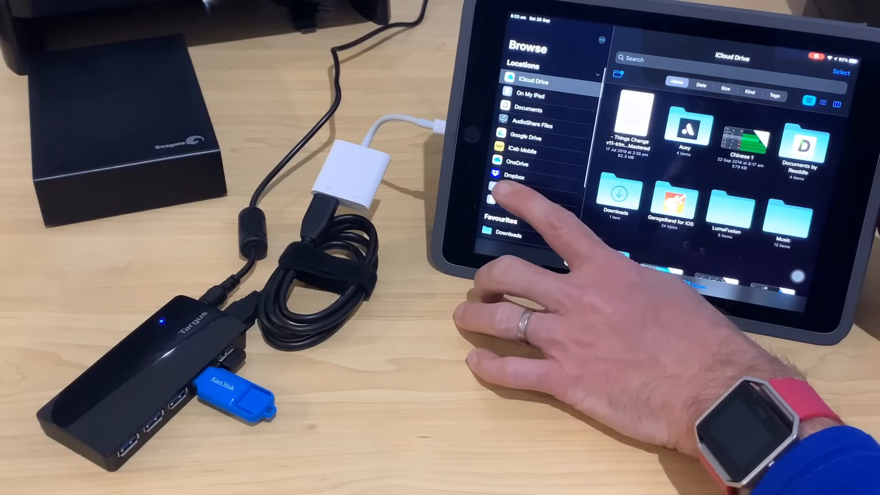
# Reopen the ABOUT TIME drive, with Untitled now listed as a second location
pyautogui.click(508, 190)
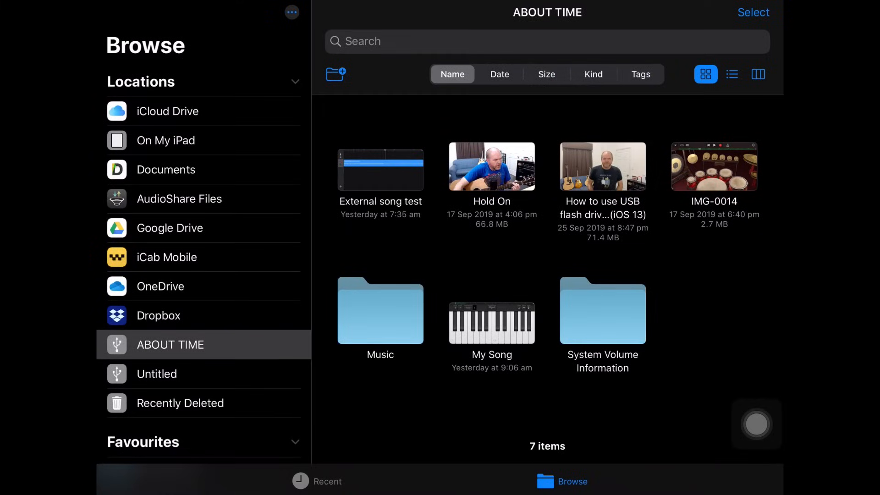
# Browse the Untitled drive's five items, including DCIM, MISC and Jazzy's song.zip
pyautogui.click(156, 374)
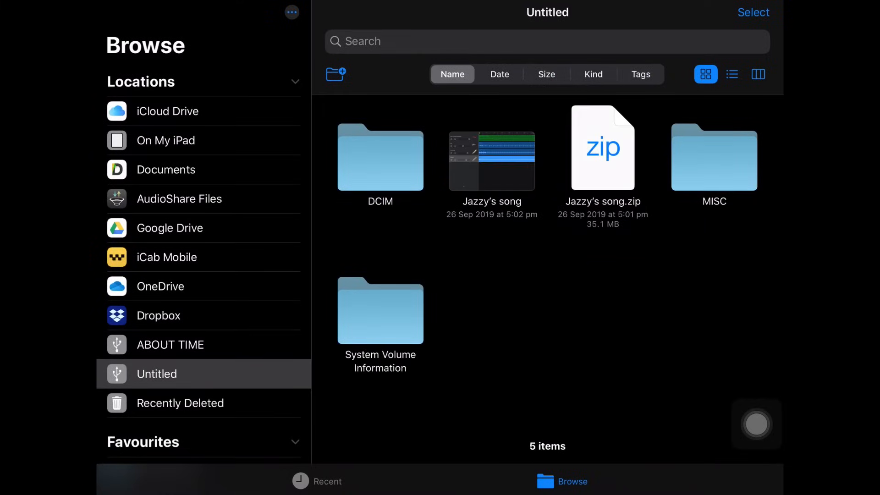